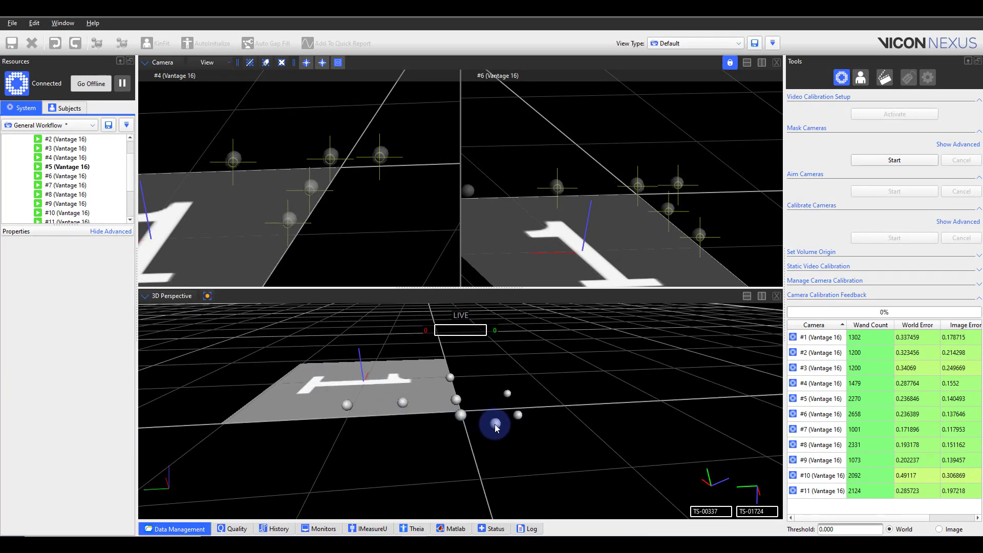
Select several markers around the calibration frame to check them in the camera views
{"action": "left_click", "coordinate": [496, 423]}
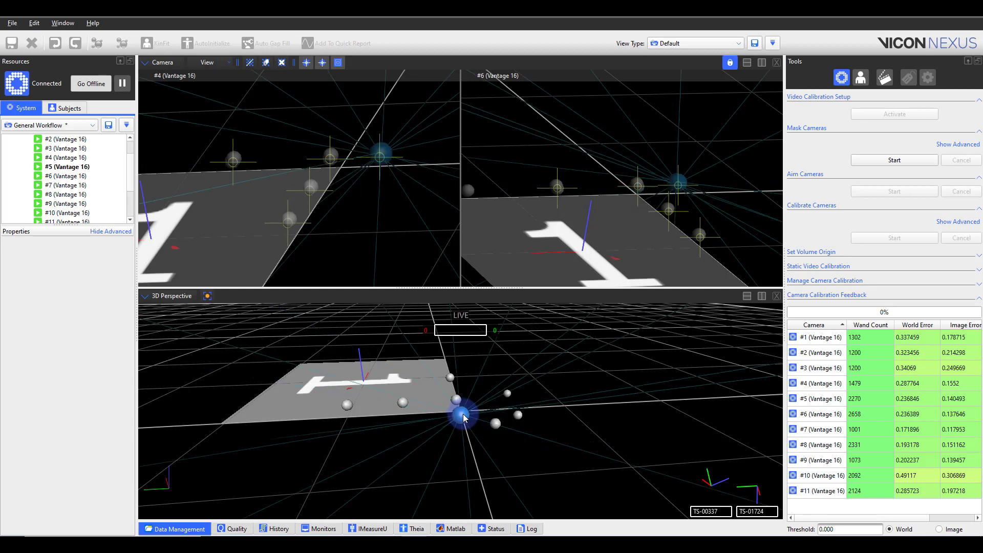
{"action": "left_click", "coordinate": [462, 415]}
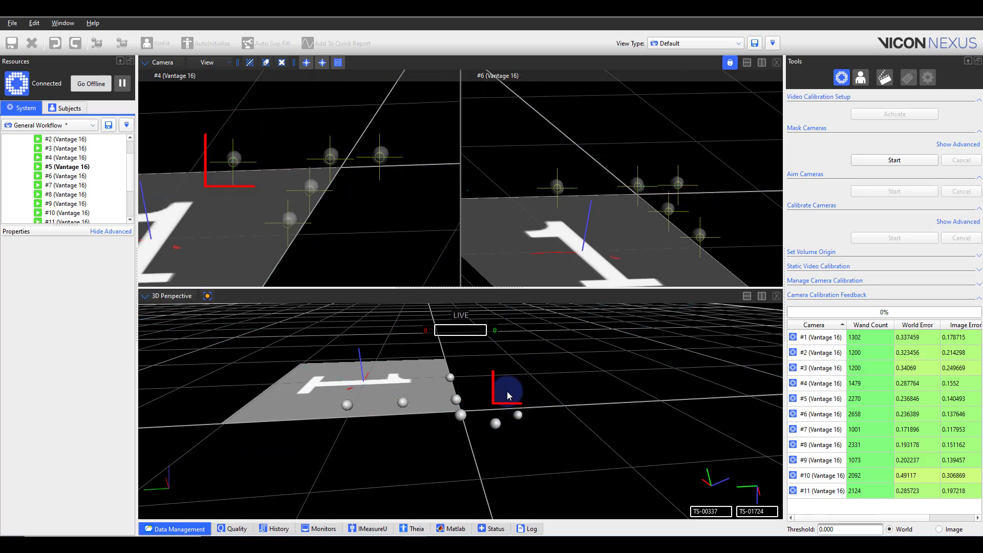
{"action": "left_click", "coordinate": [508, 396]}
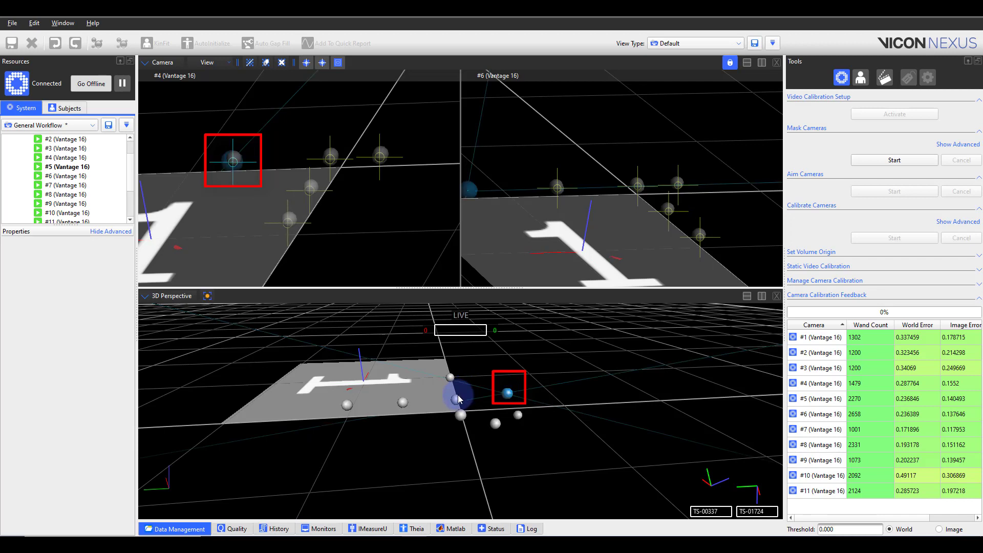
{"action": "left_click", "coordinate": [457, 399]}
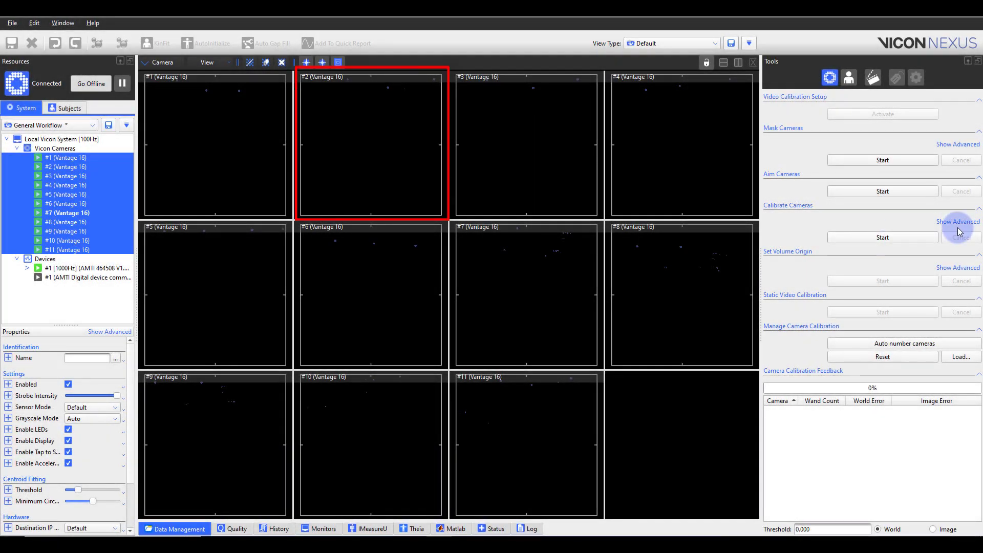
Reveal the advanced Calibrate Cameras settings and start the wand calibration of all cameras
{"action": "left_click", "coordinate": [958, 222]}
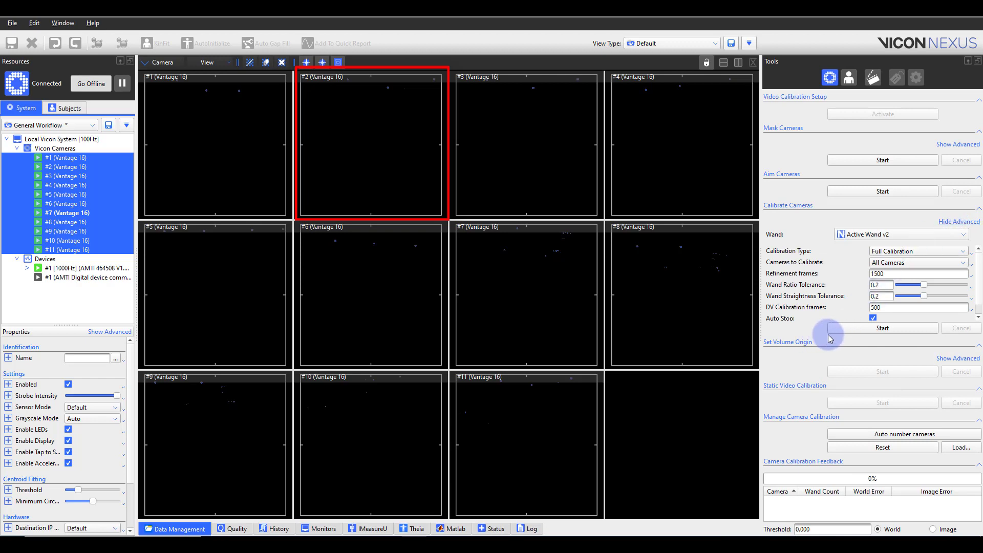
{"action": "left_click", "coordinate": [882, 328]}
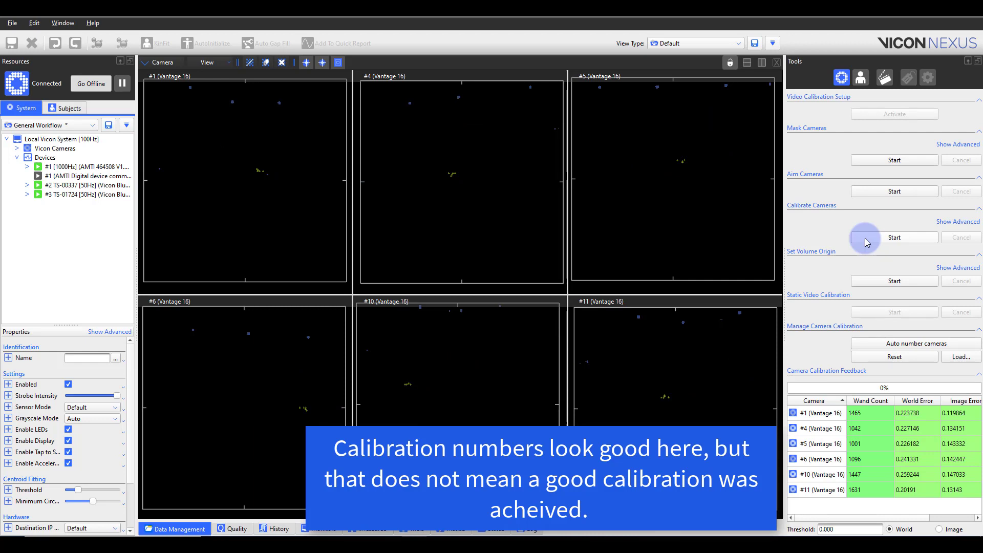
Switch the view pane to 3D Perspective so the Cal 01 trial shows in the workspace
{"action": "left_click", "coordinate": [163, 62]}
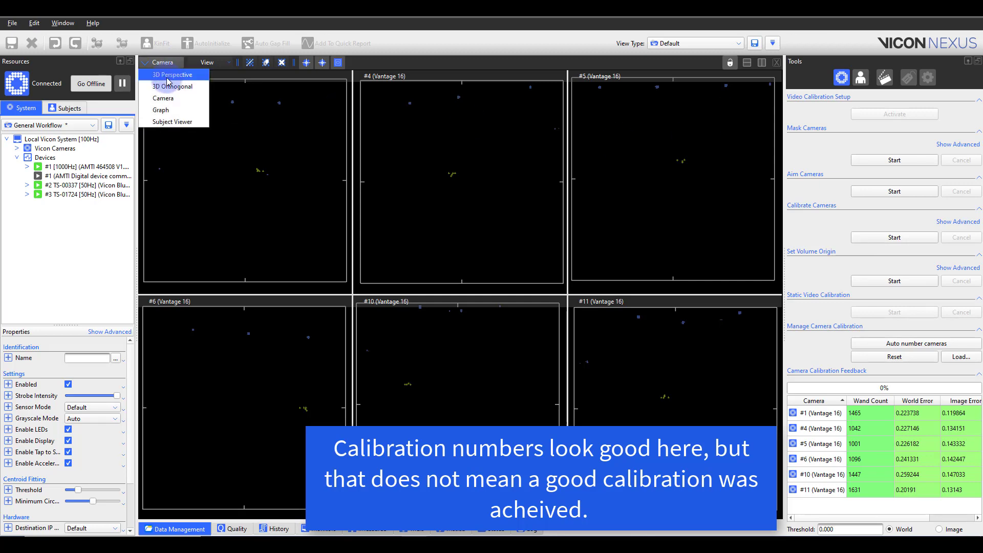
{"action": "left_click", "coordinate": [173, 75]}
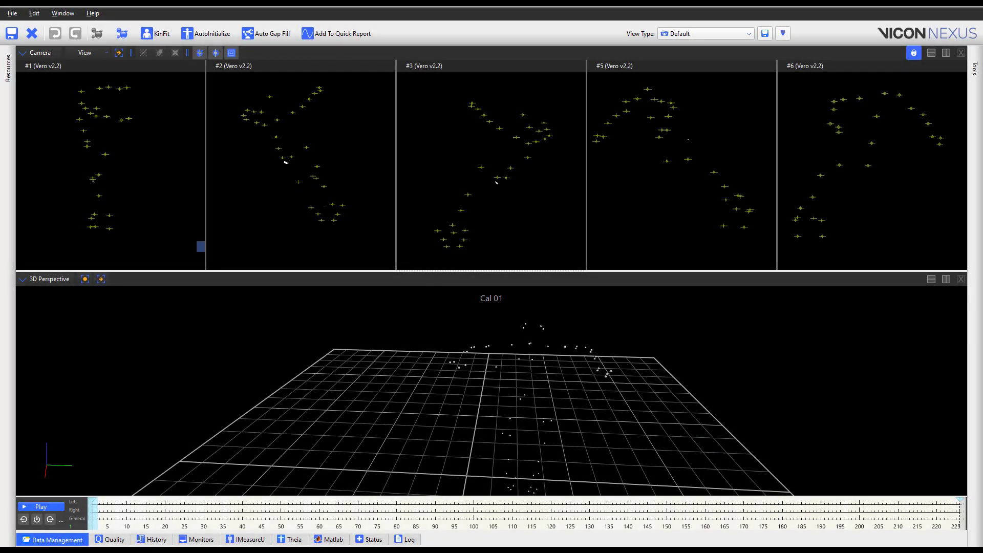
{"action": "left_click", "coordinate": [625, 402]}
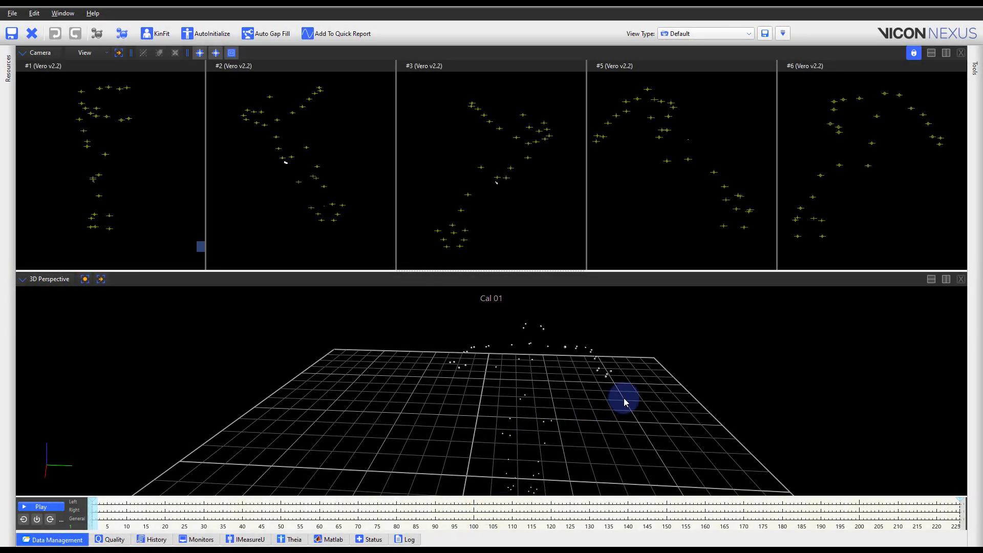
{"action": "left_click_drag", "start_coordinate": [625, 402], "coordinate": [636, 406]}
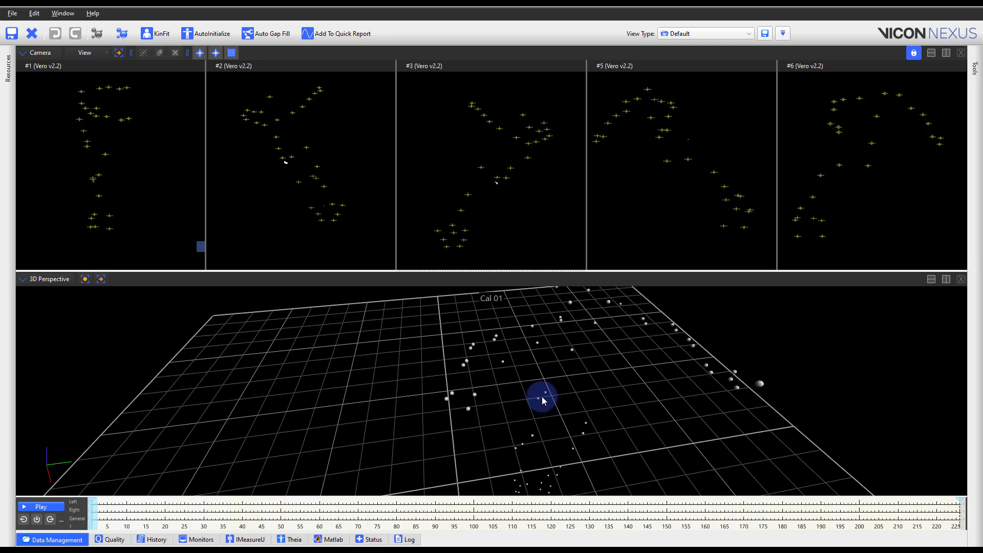
{"action": "left_click_drag", "start_coordinate": [543, 402], "coordinate": [531, 399]}
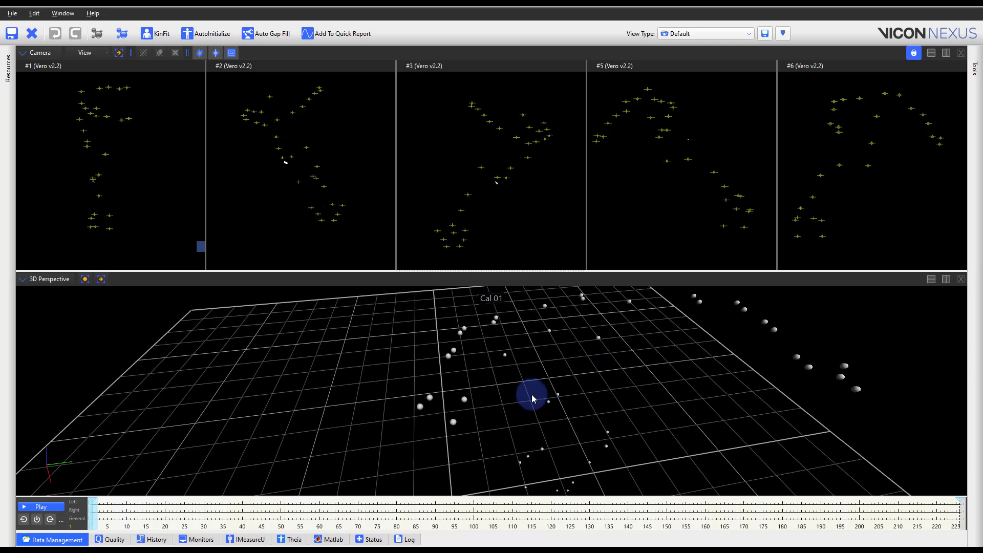
{"action": "left_click_drag", "start_coordinate": [531, 398], "coordinate": [514, 412]}
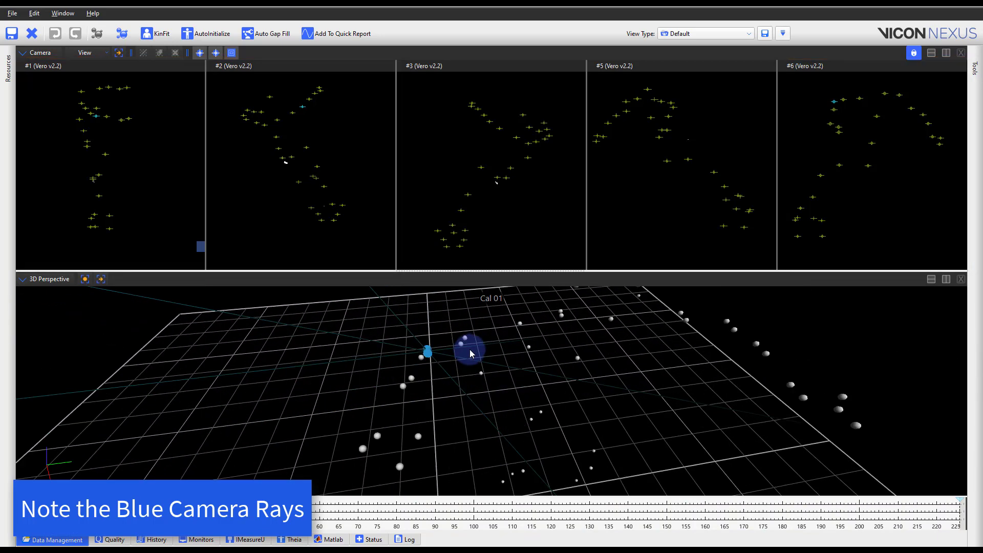
{"action": "left_click_drag", "start_coordinate": [471, 354], "coordinate": [414, 358]}
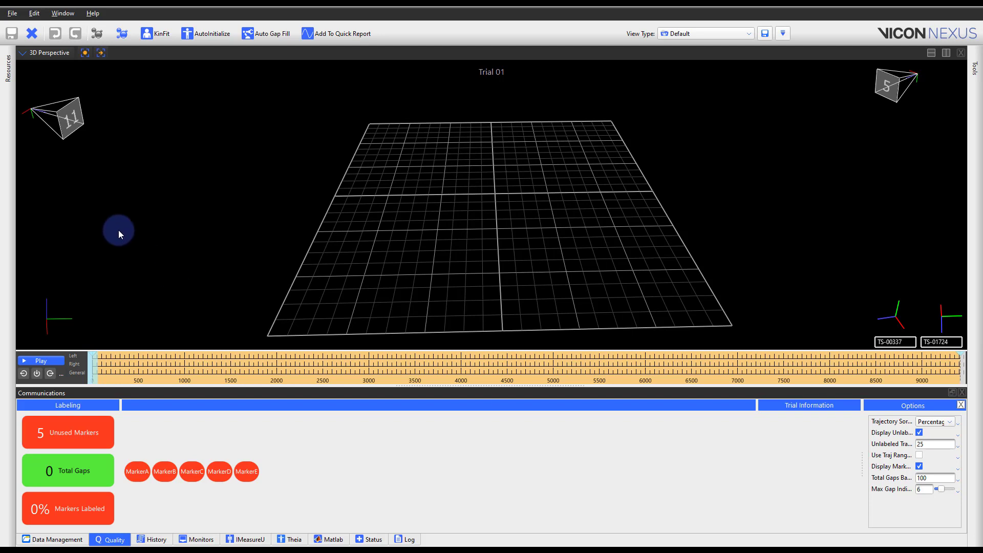
Import the Wand Wave Just in Center.xcp calibration and reprocess Trial 01 (233 gaps, 88% labeled)
{"action": "left_click", "coordinate": [12, 12]}
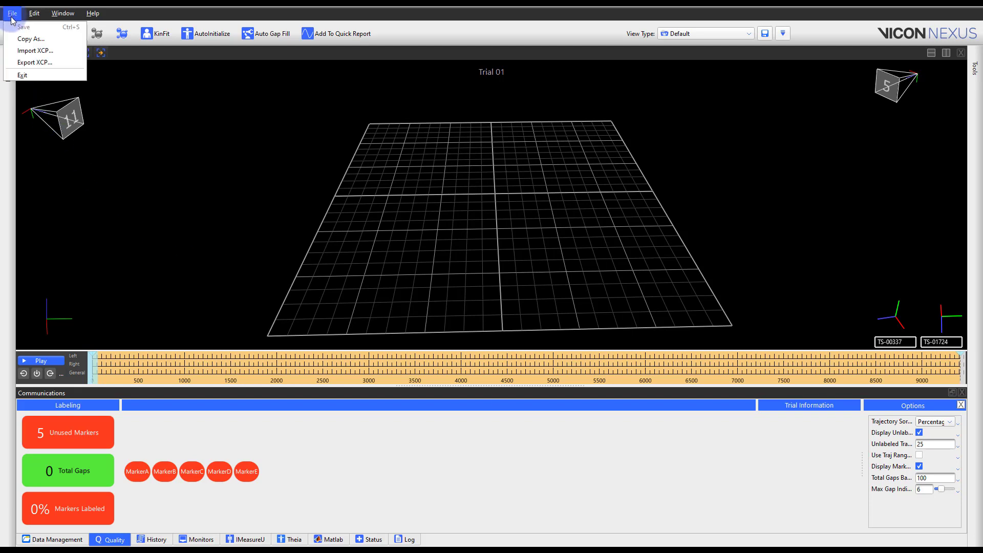
{"action": "left_click", "coordinate": [201, 118]}
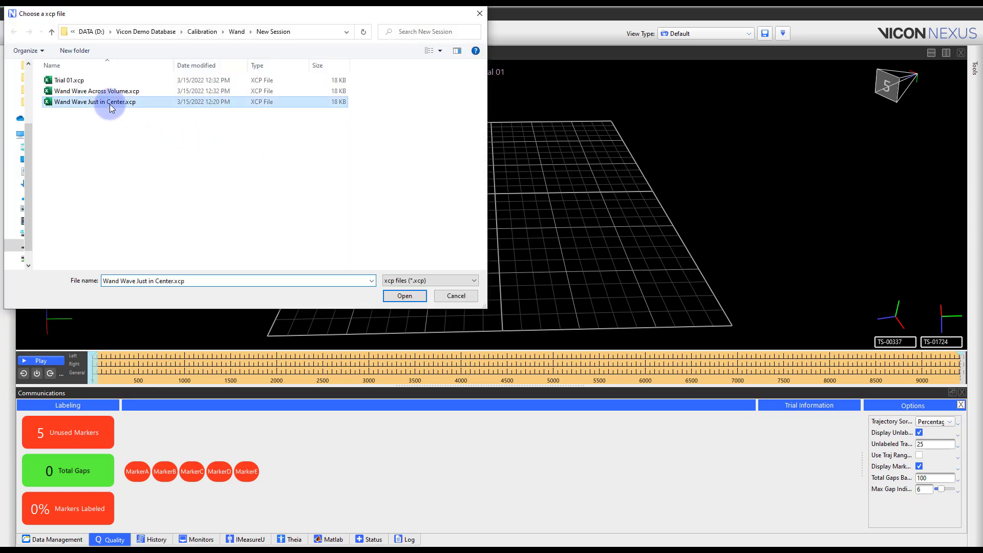
{"action": "left_click", "coordinate": [405, 295]}
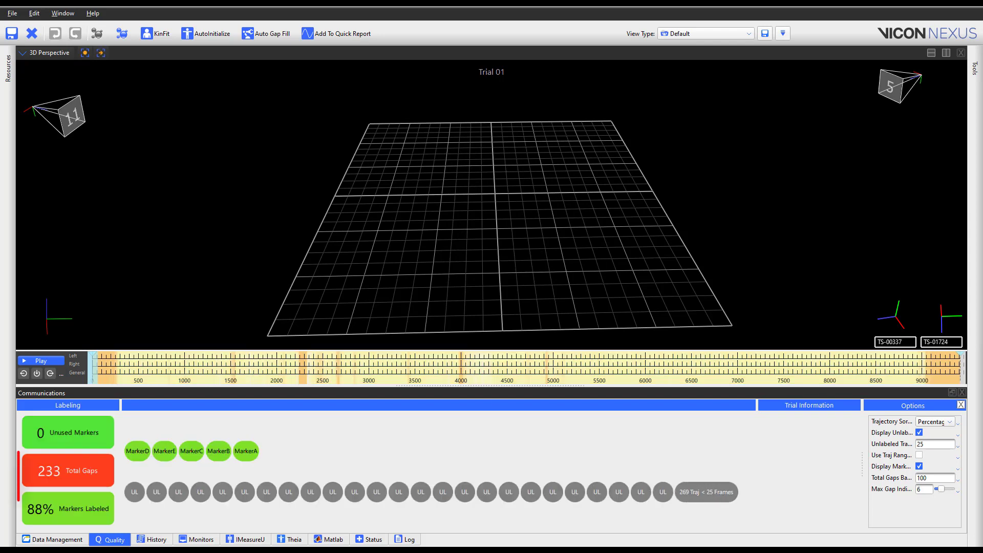
{"action": "left_click", "coordinate": [67, 470]}
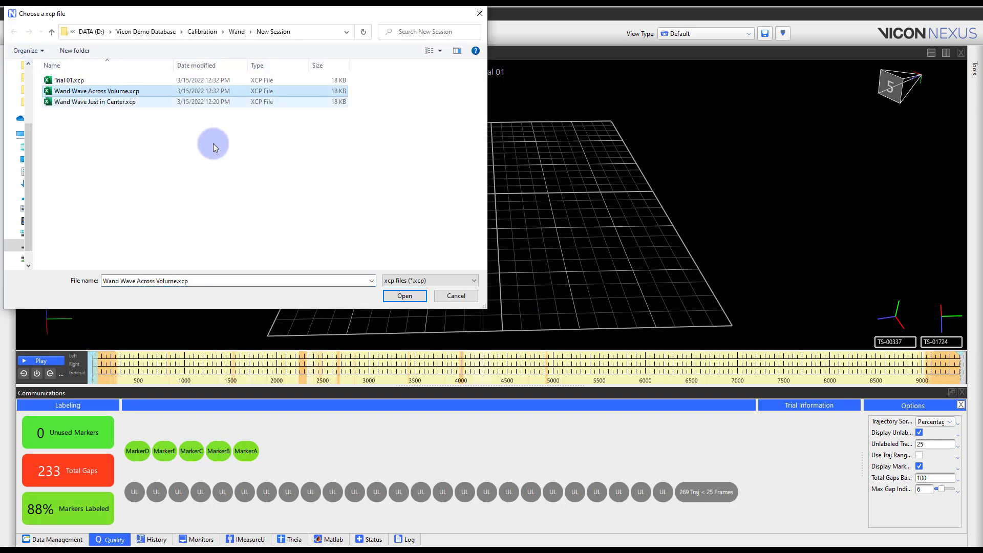
Load Wand Wave Across Volume.xcp and reprocess Trial 01, giving 86 gaps and 91% labeled
{"action": "left_click", "coordinate": [405, 295]}
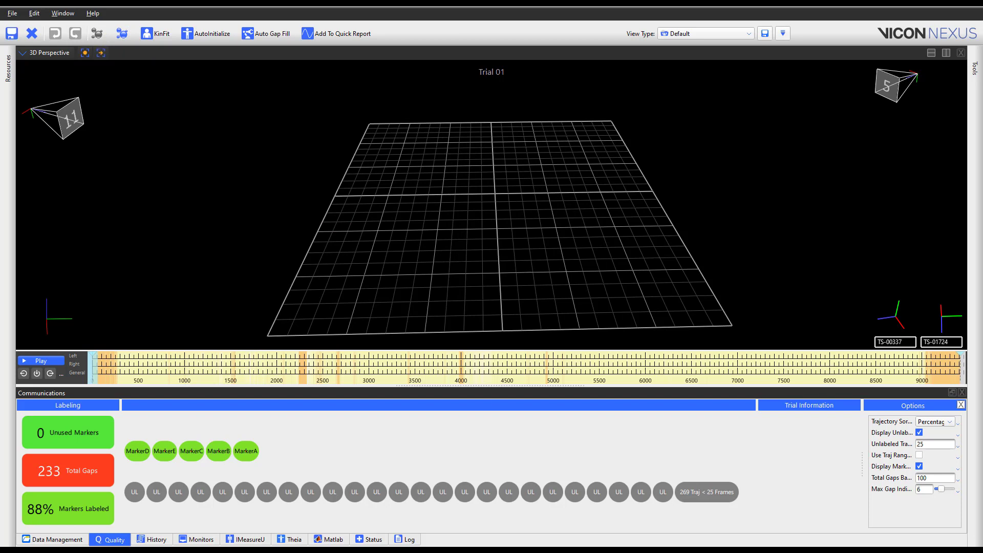
{"action": "left_click", "coordinate": [264, 33]}
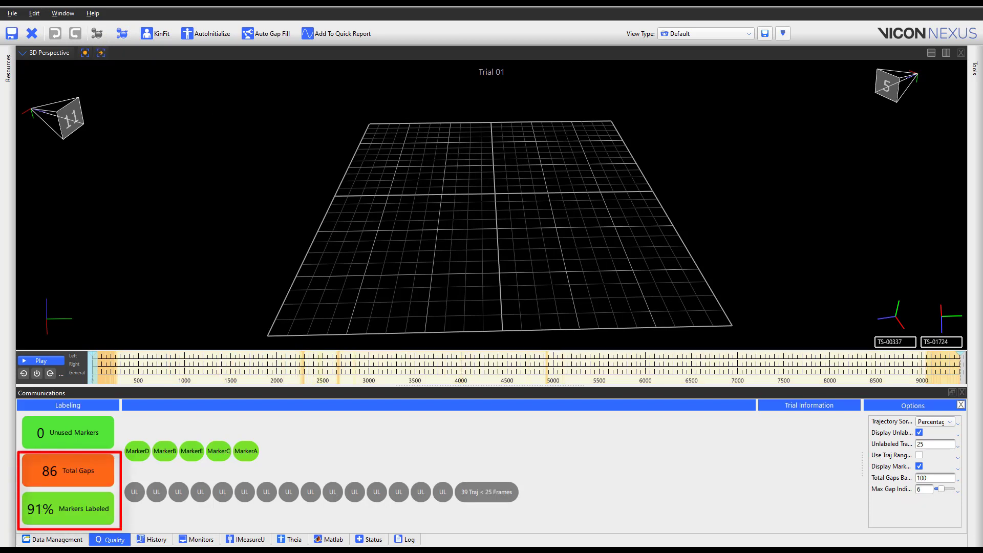